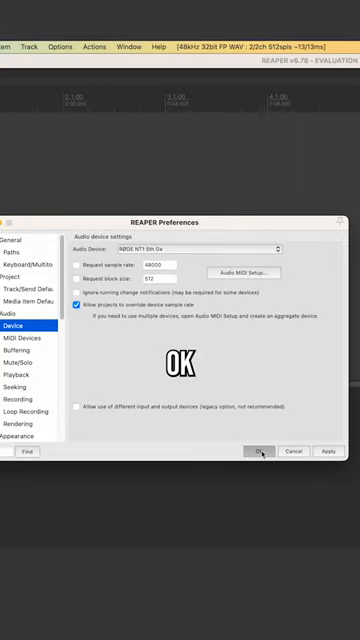
Confirm the NT1 5th gen device in Preferences and open Normalize items for the recorded item.
{"action": "left_click", "coordinate": [262, 452]}
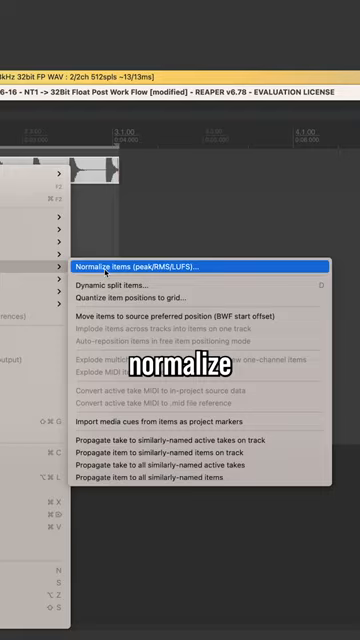
{"action": "left_click", "coordinate": [148, 268]}
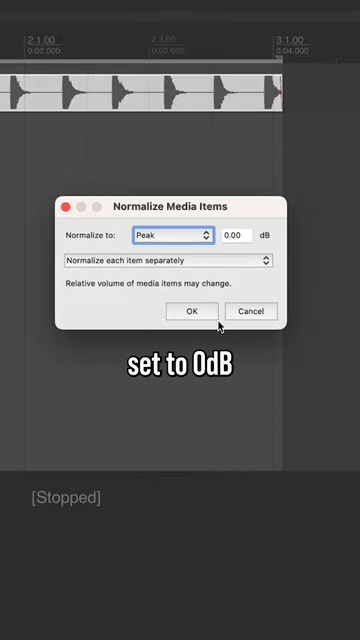